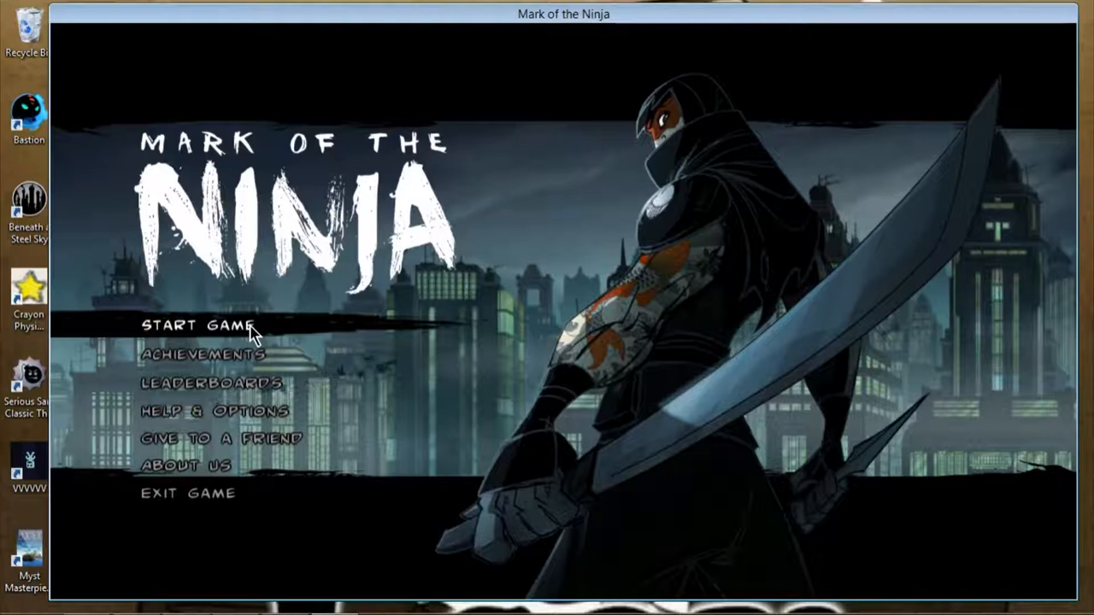
Step: Start the game from the main menu and reach the upgrades leave prompt
click(200, 325)
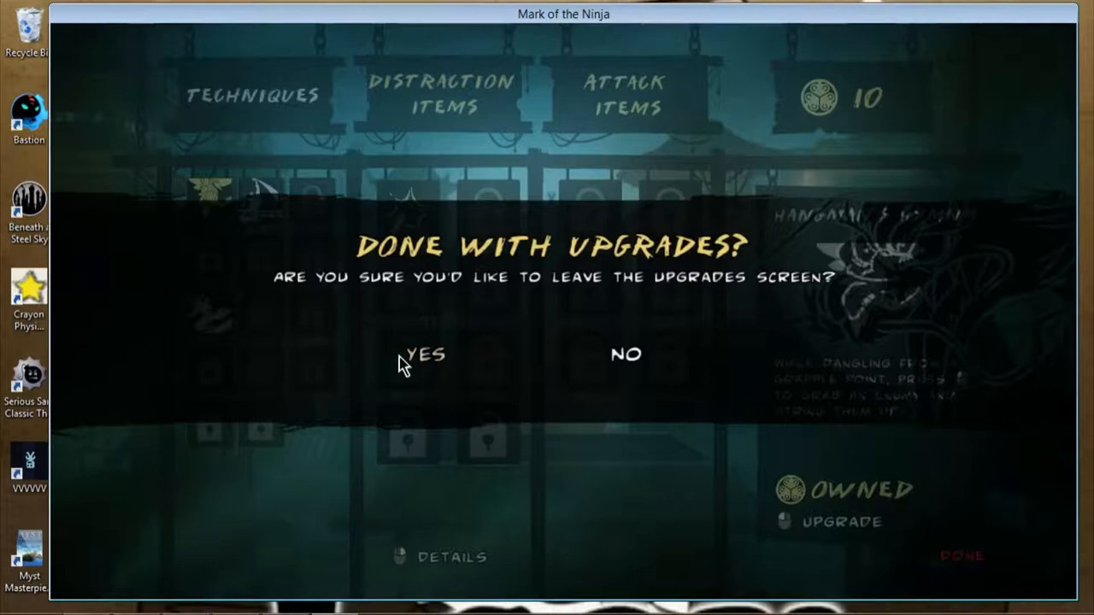
click(425, 355)
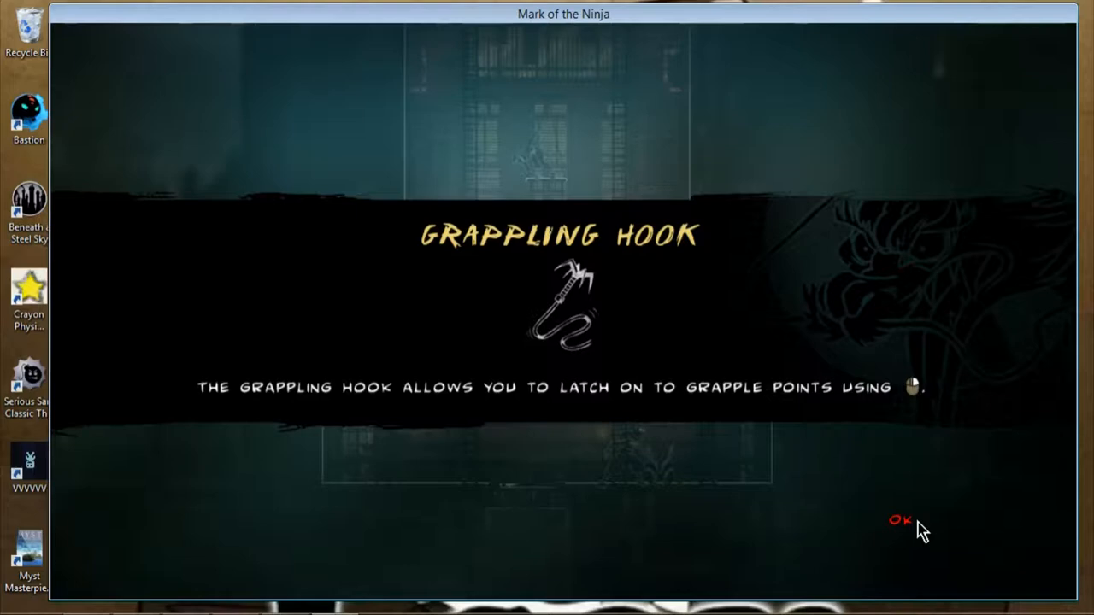
Step: Close the Grappling Hook tutorial card and resume the level
click(898, 520)
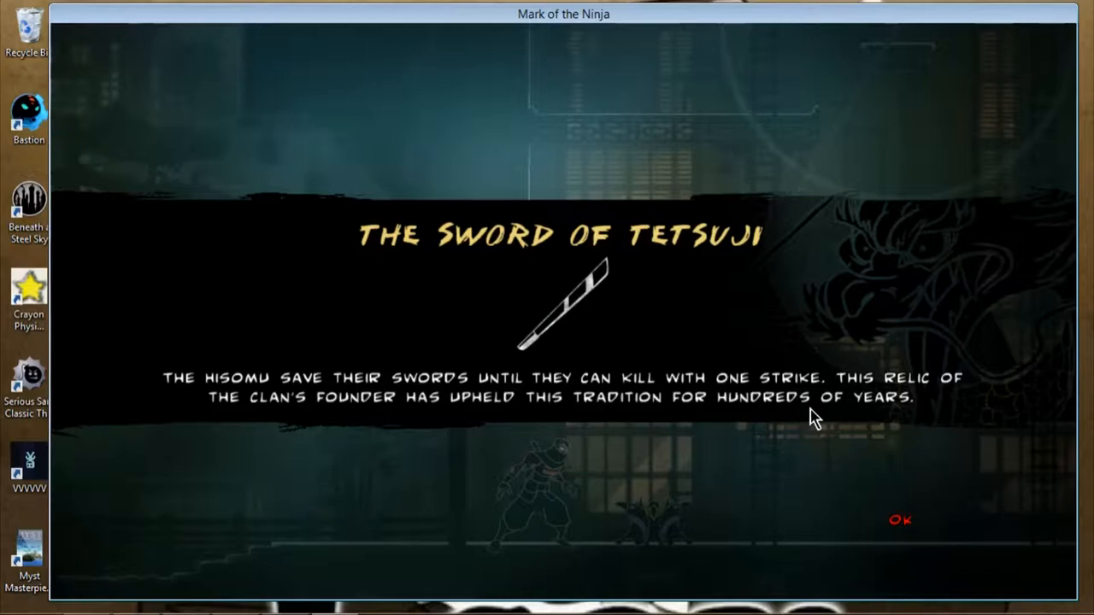
Step: Dismiss the Sword of Tetsuji relic card with OK
click(899, 519)
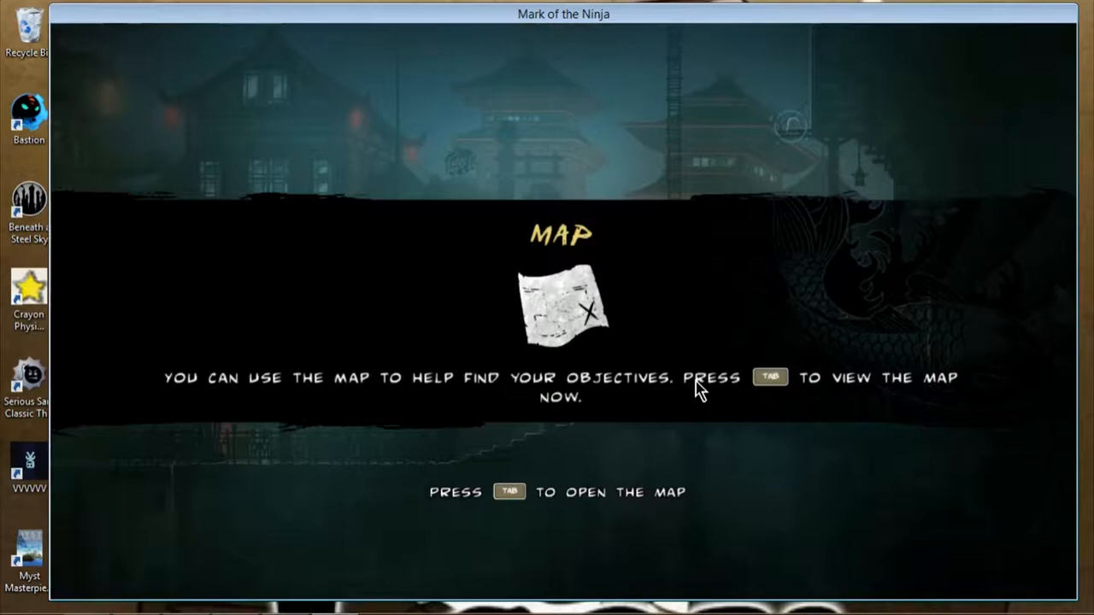
Step: Open the Ink & Dreams map to view the Rescue Azai objective and seals
key(tab)
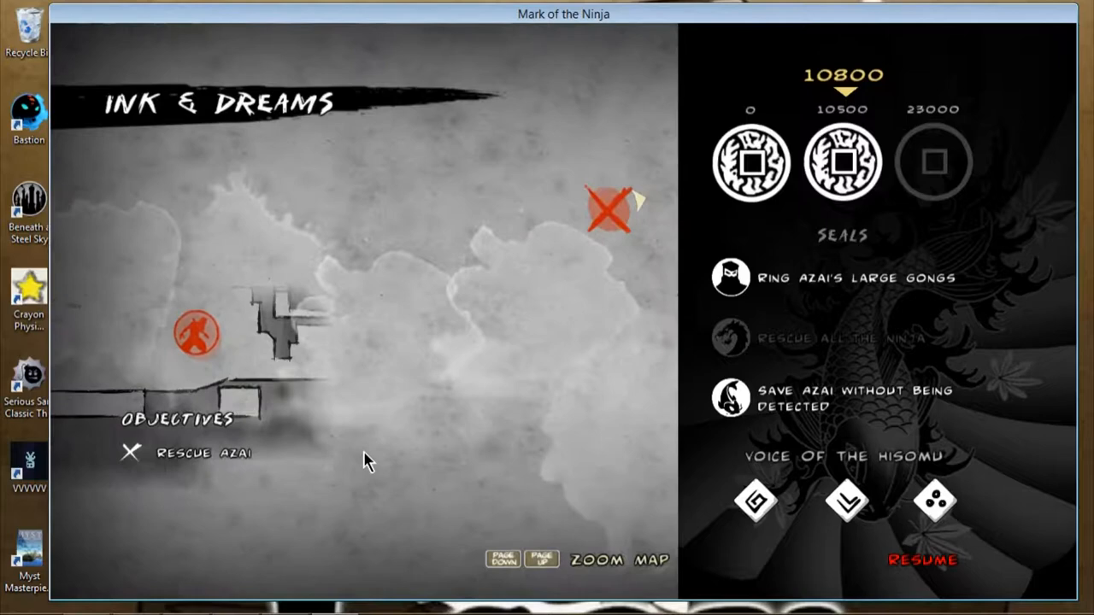
click(921, 560)
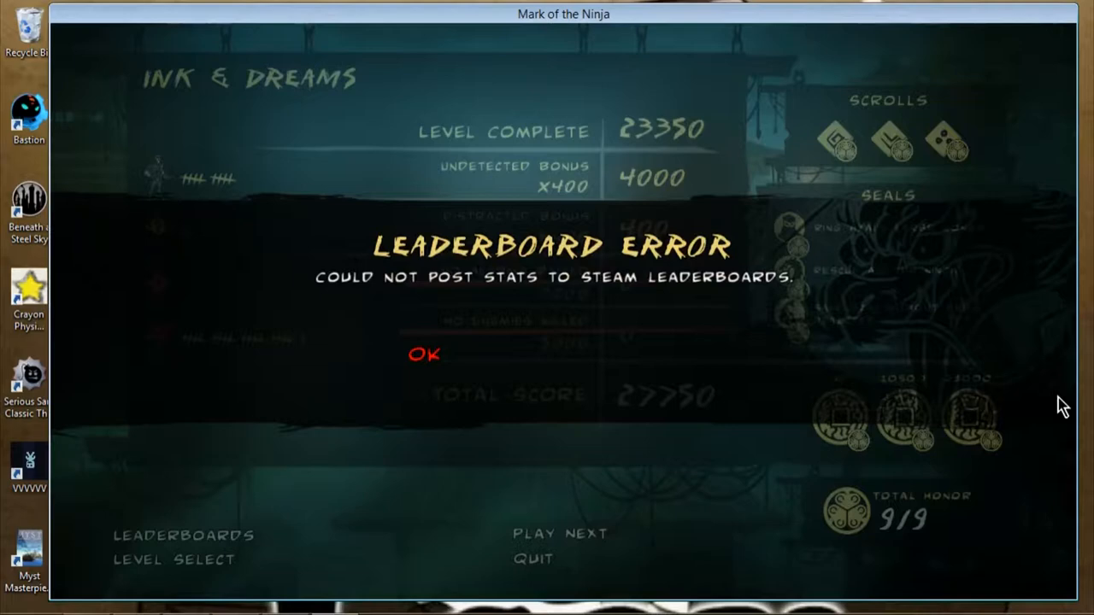
Step: Dismiss the Leaderboard Error dialog to reach the upgrades screen
click(424, 354)
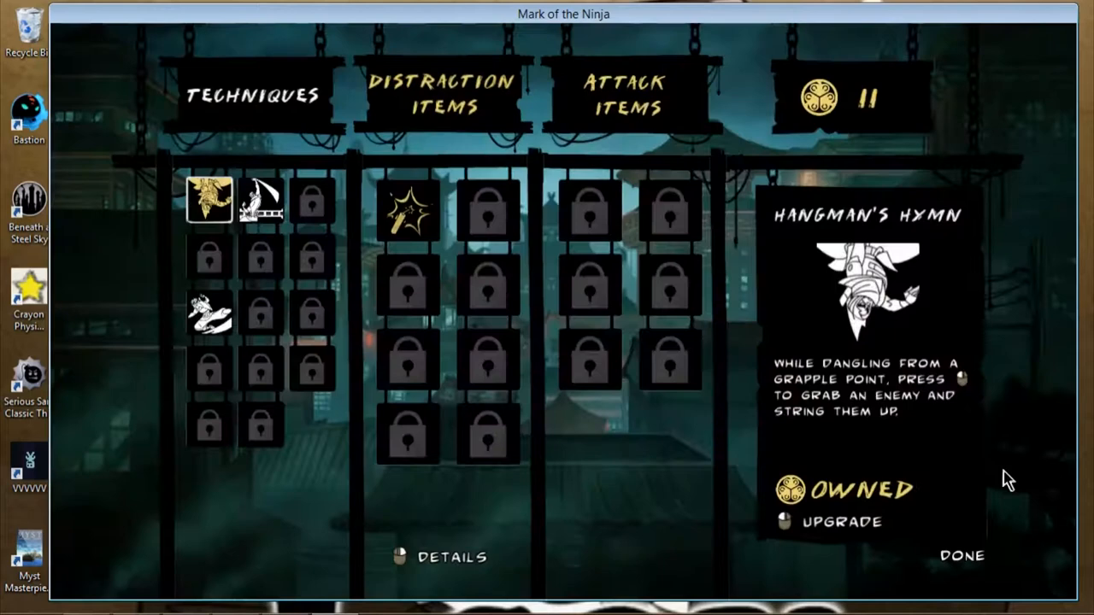
click(260, 203)
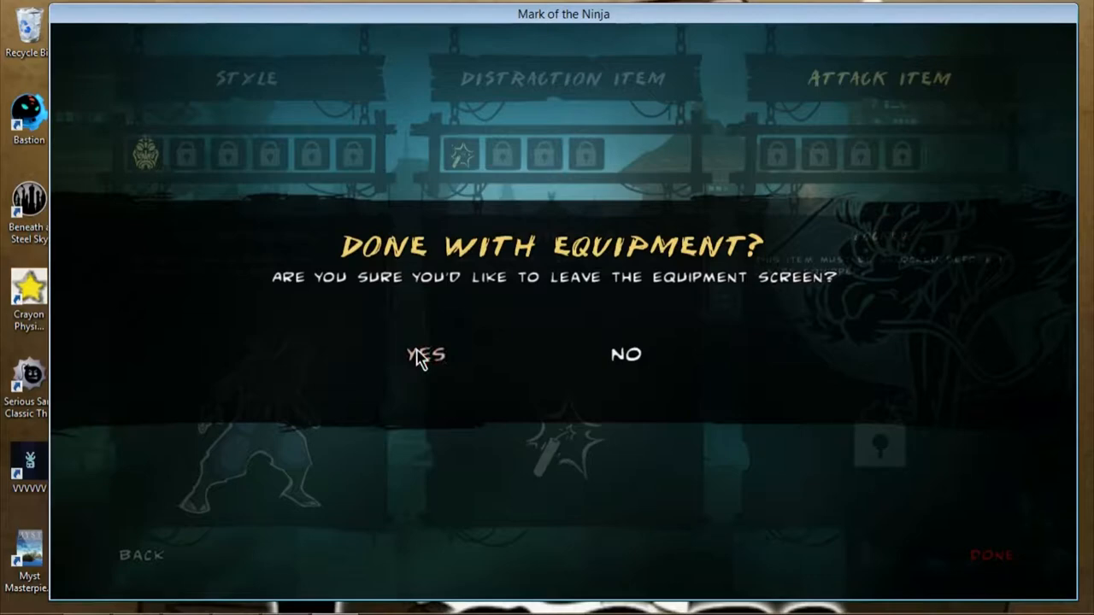
Step: Answer Yes to 'Done with equipment?' to confirm the loadout
click(424, 354)
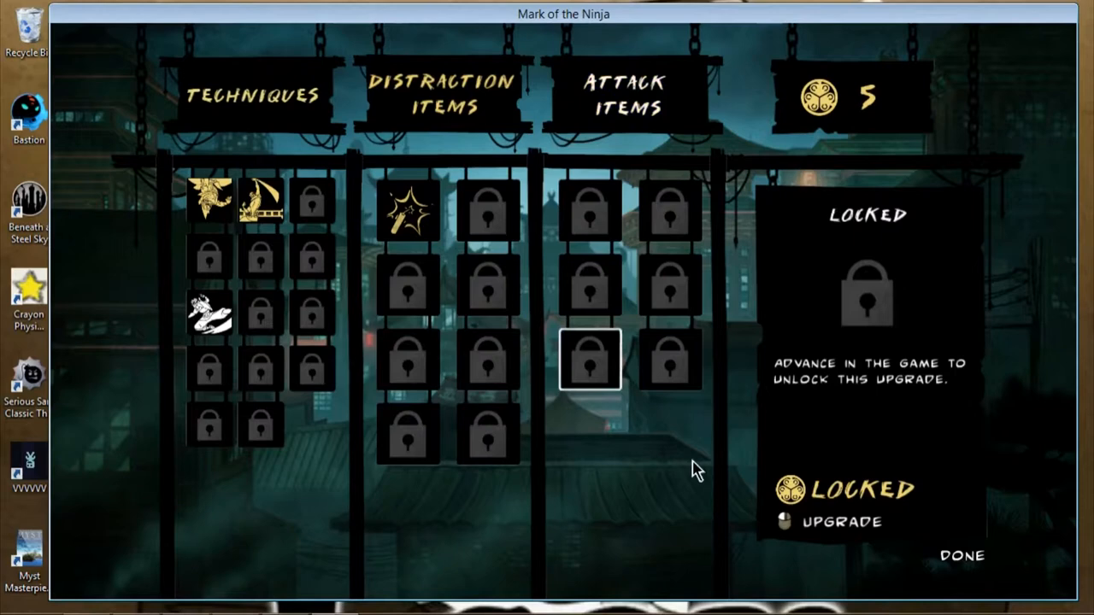
Step: Finish upgrades, confirm Yes on 'Done with equipment?' and start the next level
click(960, 555)
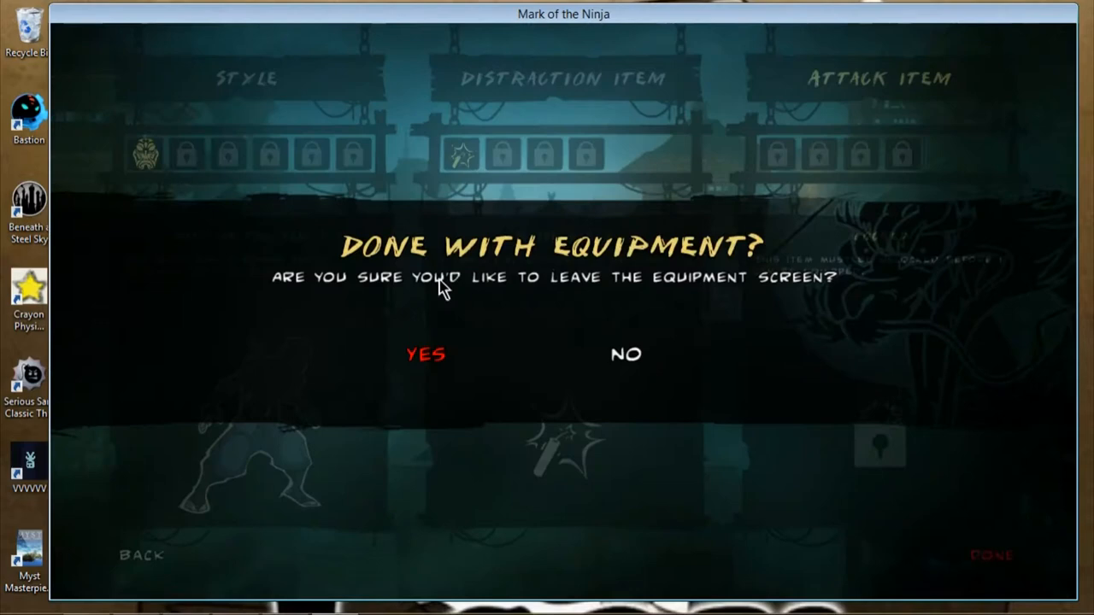
click(425, 353)
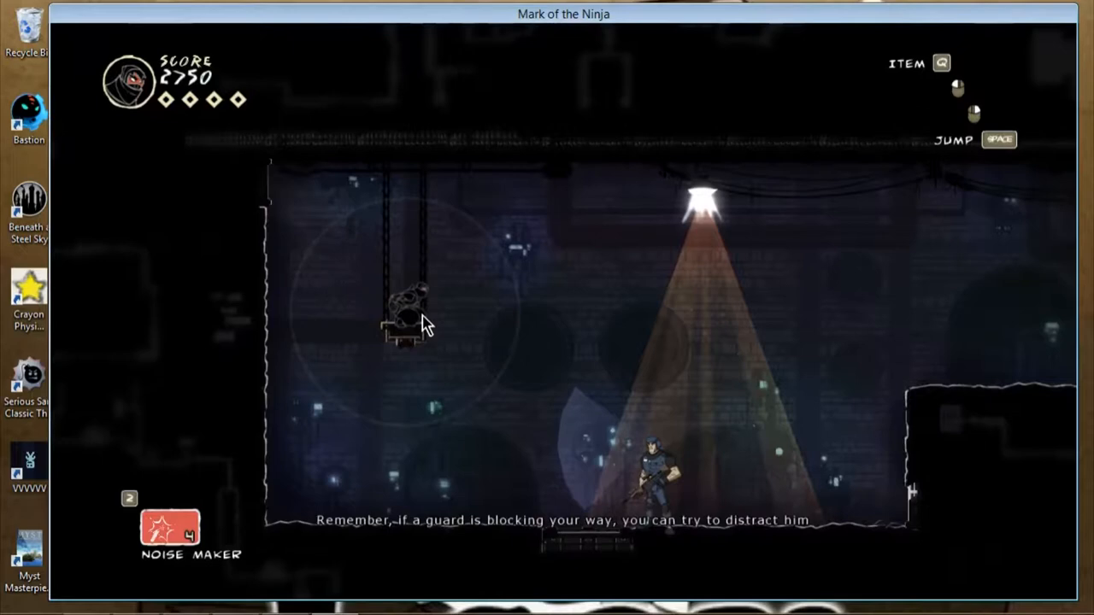